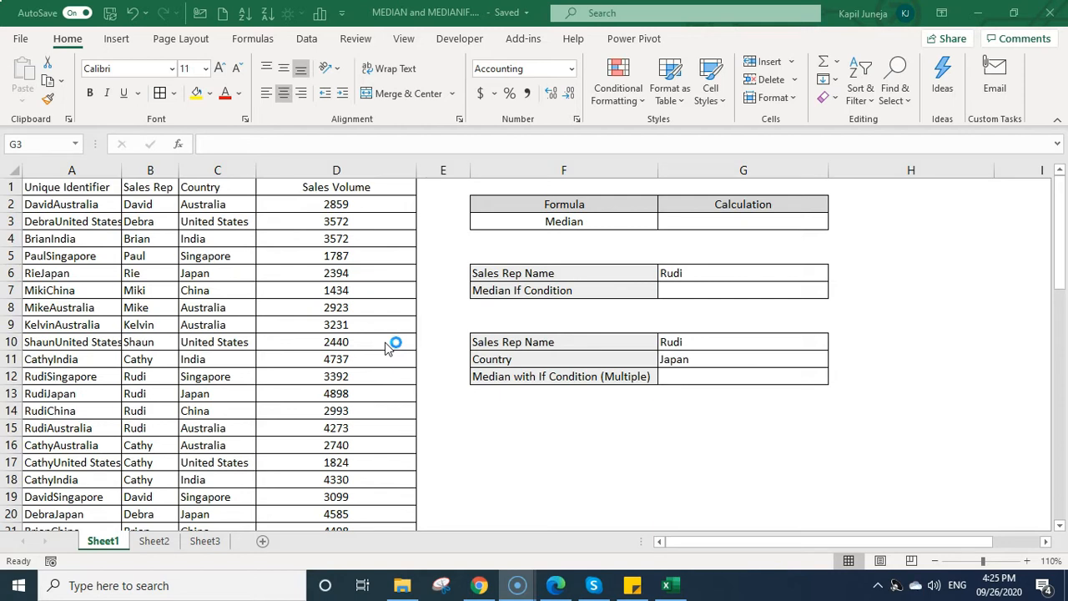
Step: Enter =MEDIAN(D2:D49) in G3, returning 2,938.00 for all sales volumes
{"action": "left_click", "coordinate": [743, 221]}
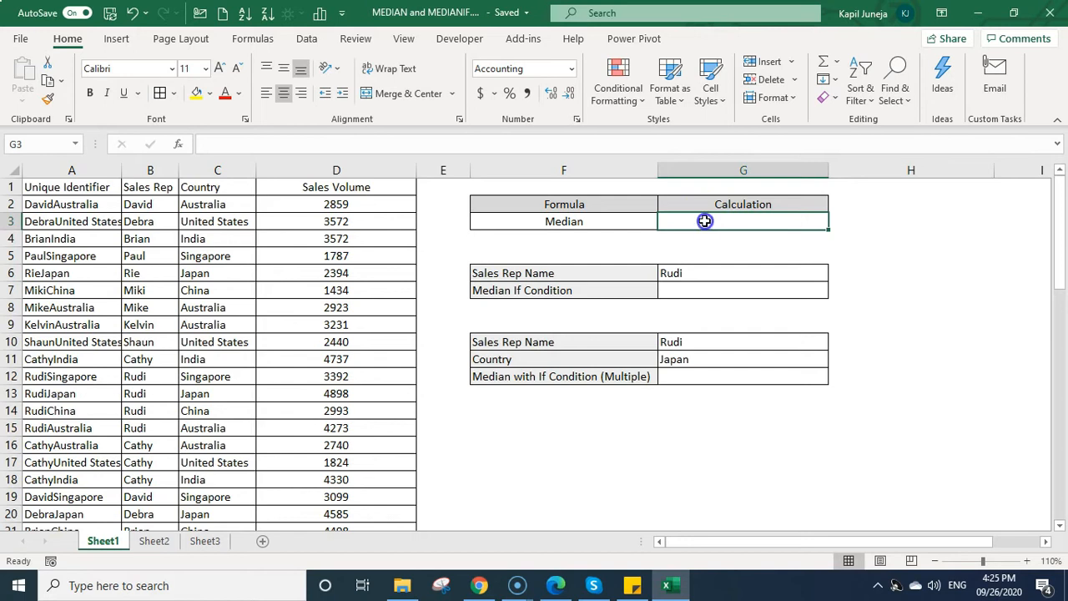
{"action": "type", "text": "="}
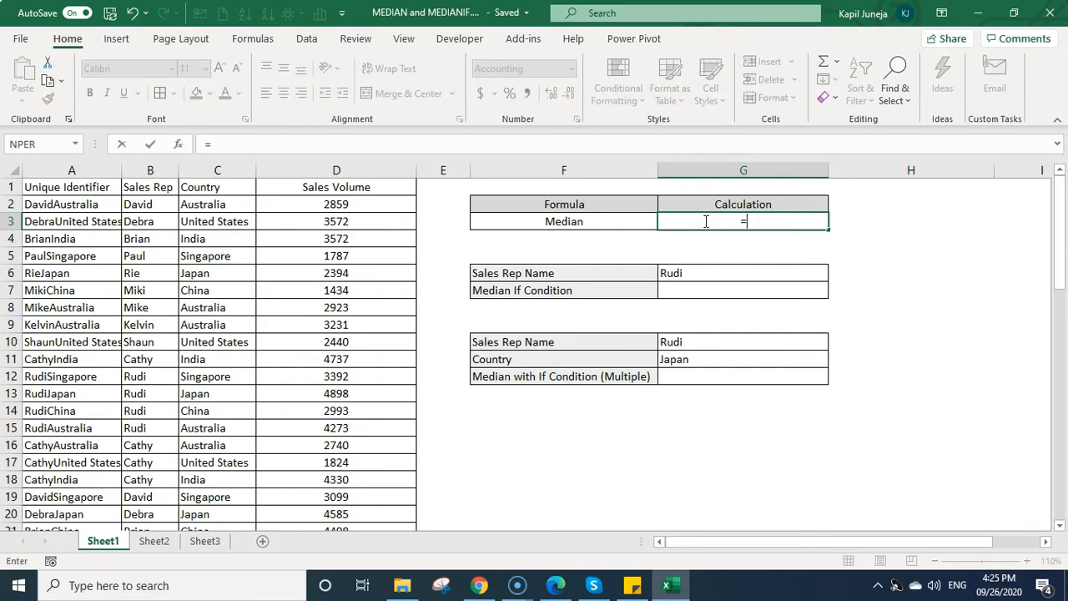
{"action": "type", "text": "median("}
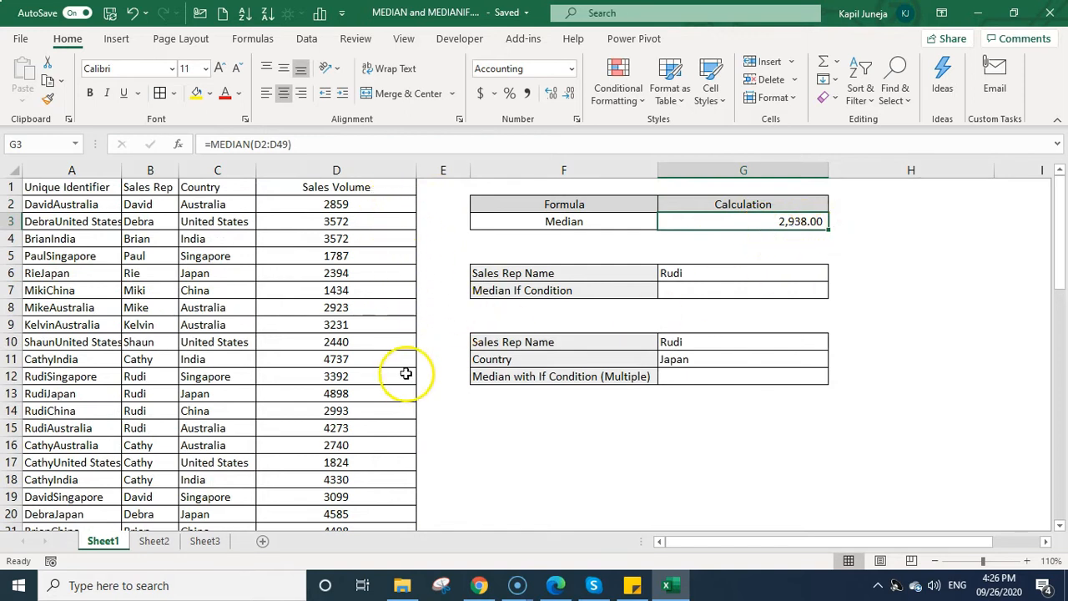
Step: Begin =MEDIAN(IF( in G7 with the sales rep range B2:B49 as the test
{"action": "left_click", "coordinate": [743, 290]}
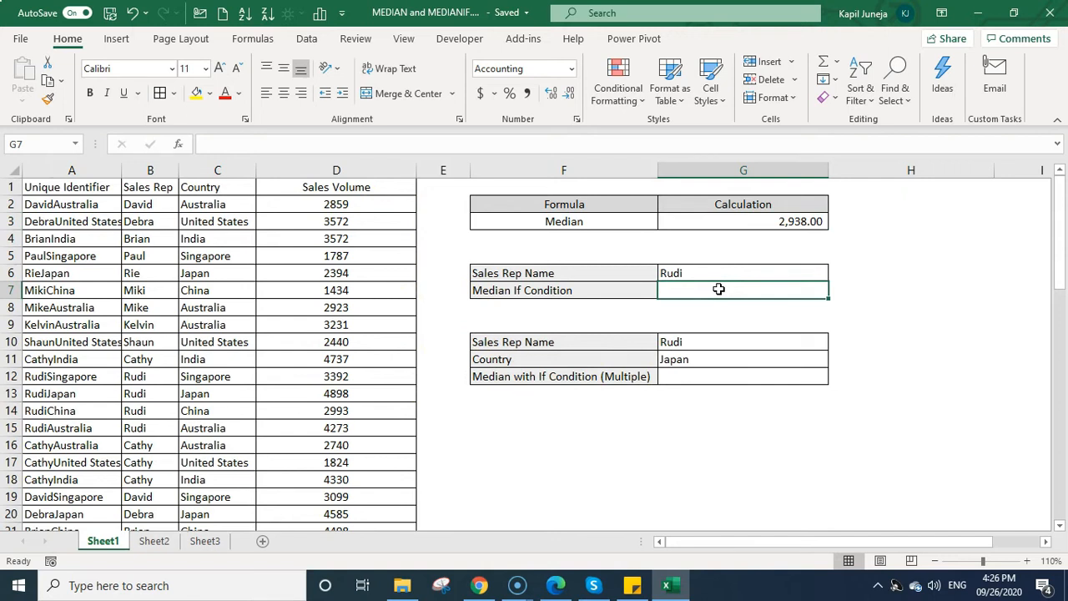
{"action": "type", "text": "=medin("}
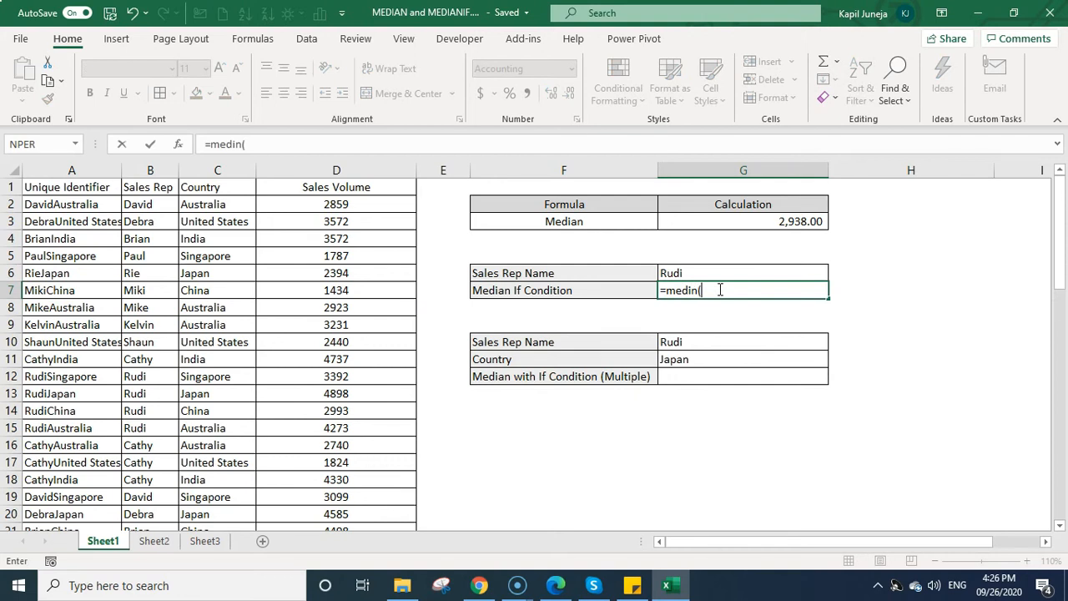
{"action": "type", "text": "if("}
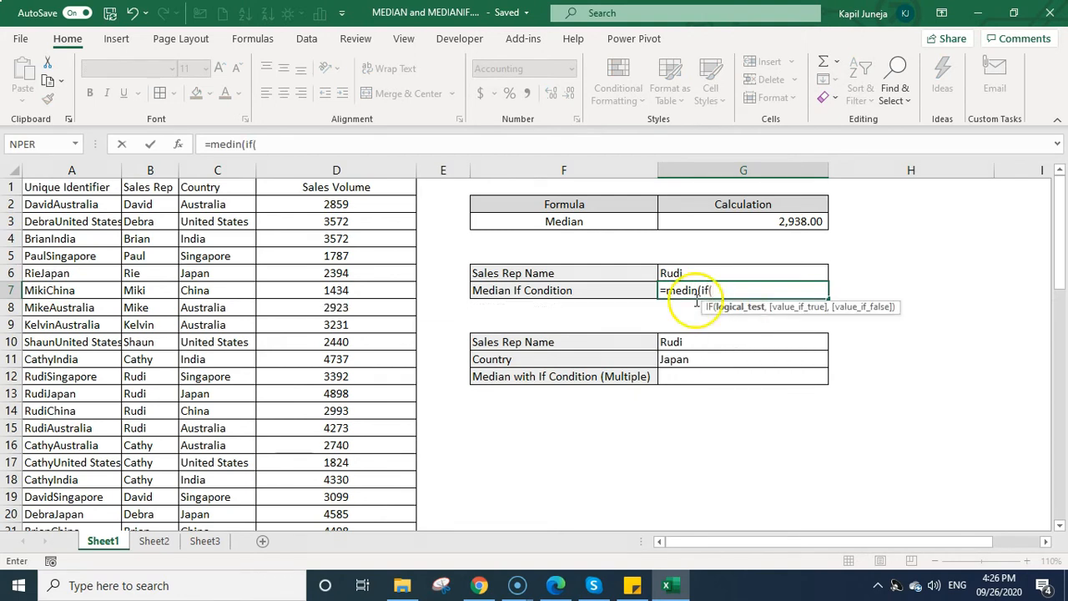
{"action": "mouse_move", "coordinate": [539, 275]}
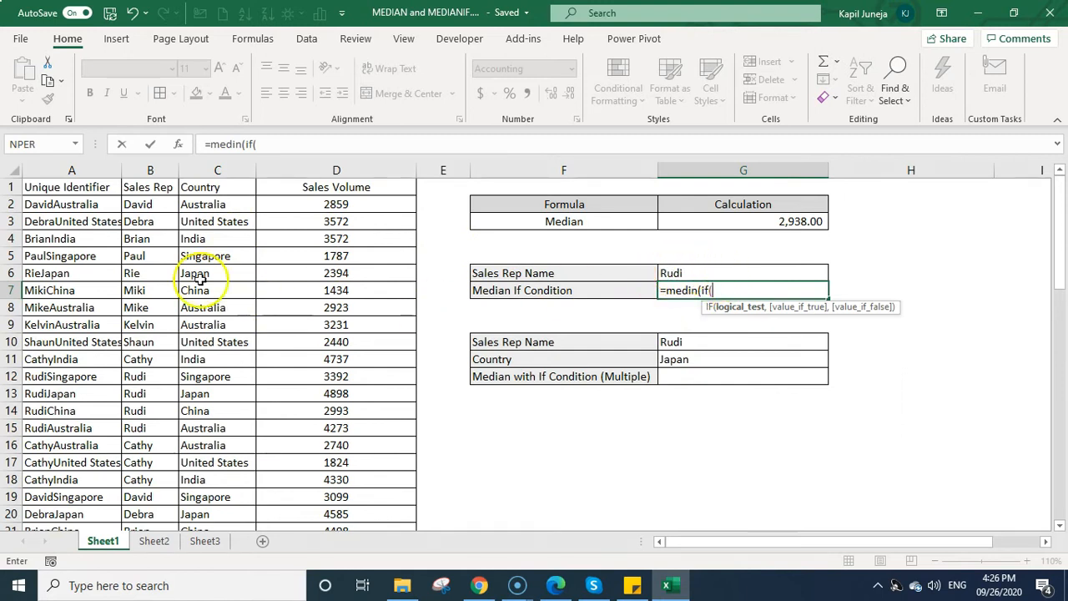
{"action": "left_click", "coordinate": [150, 203]}
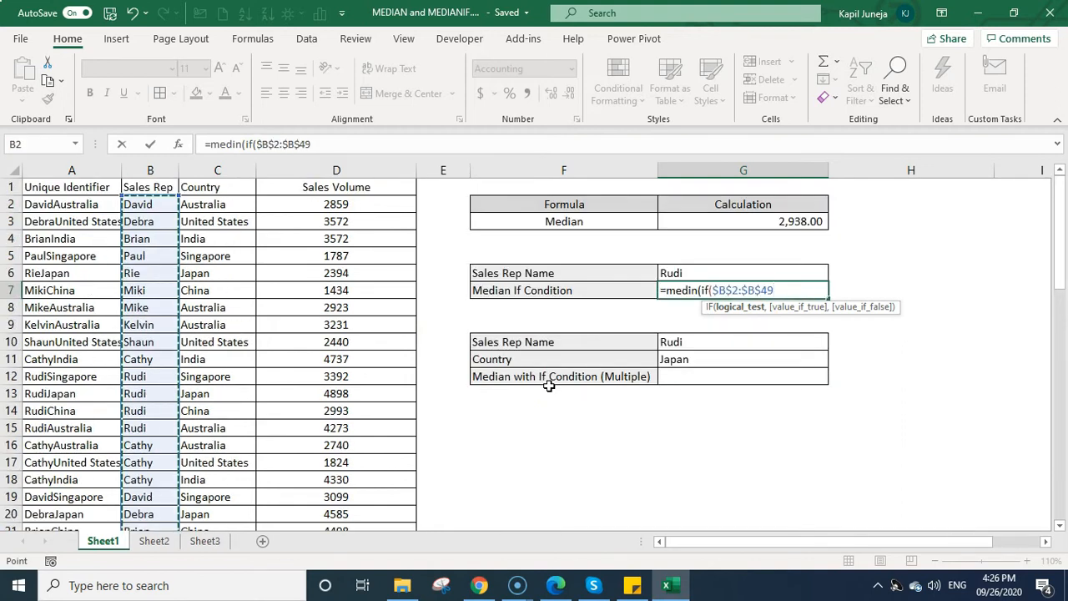
Step: Complete the formula comparing reps to G6 over D2:D49 and confirm as an array, giving 3,759.00 for Rudi
{"action": "type", "text": "="}
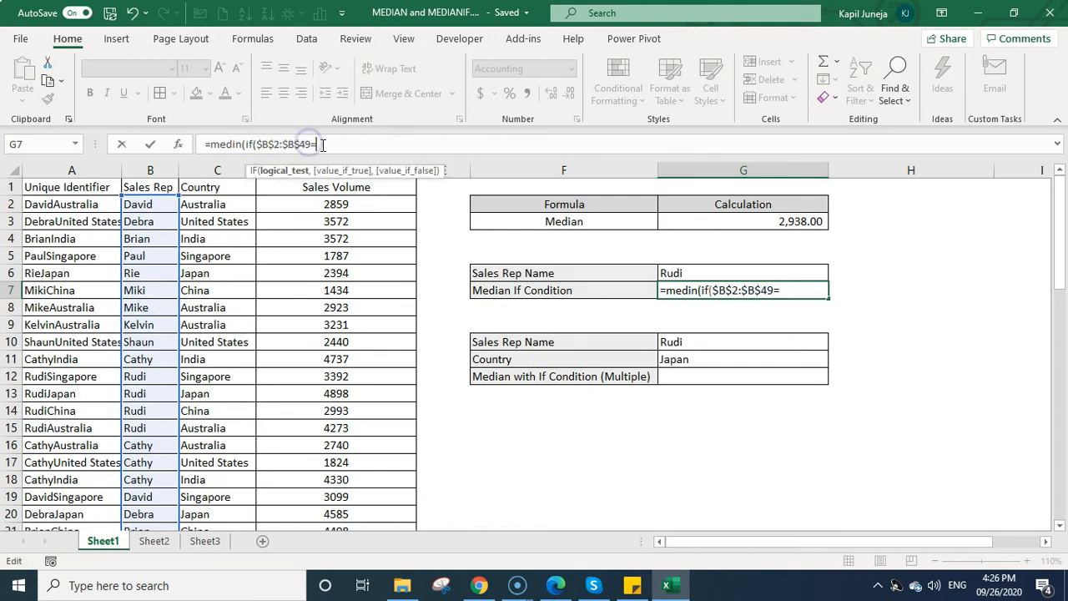
{"action": "left_click", "coordinate": [743, 273]}
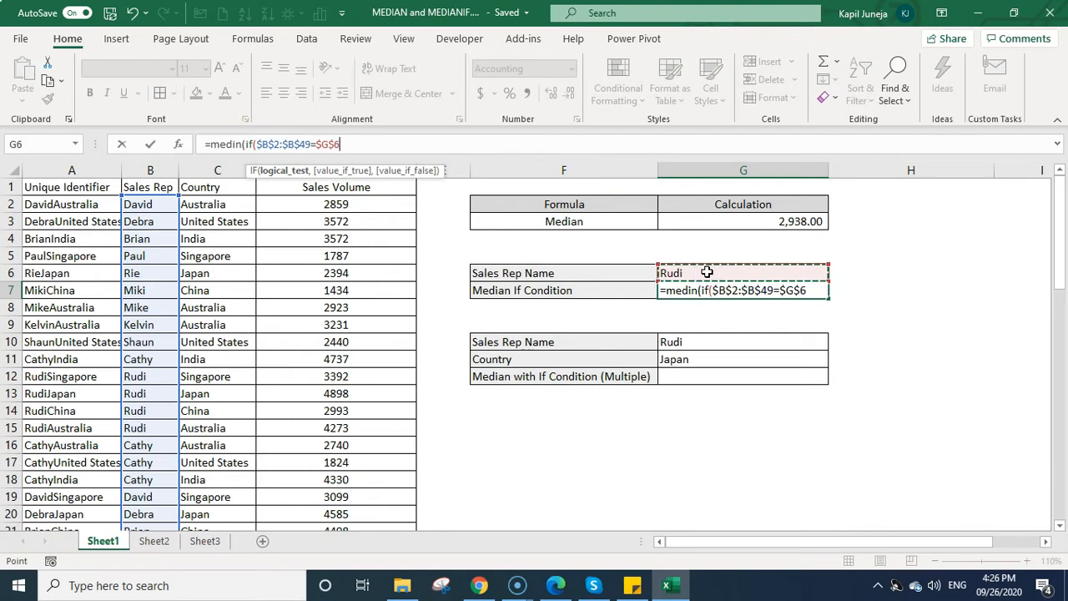
{"action": "type", "text": ","}
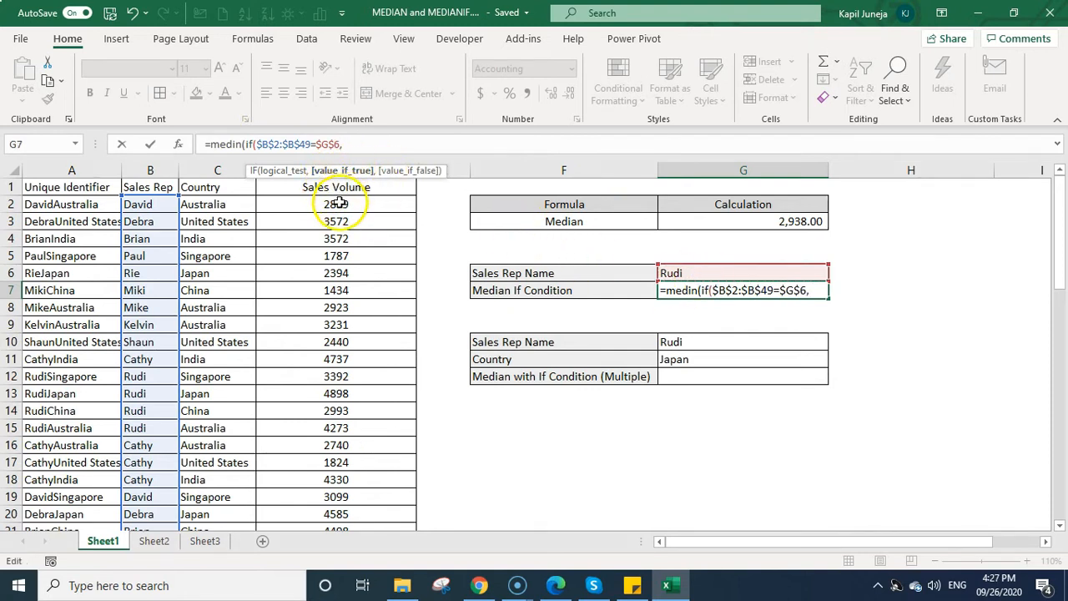
{"action": "left_click", "coordinate": [336, 203]}
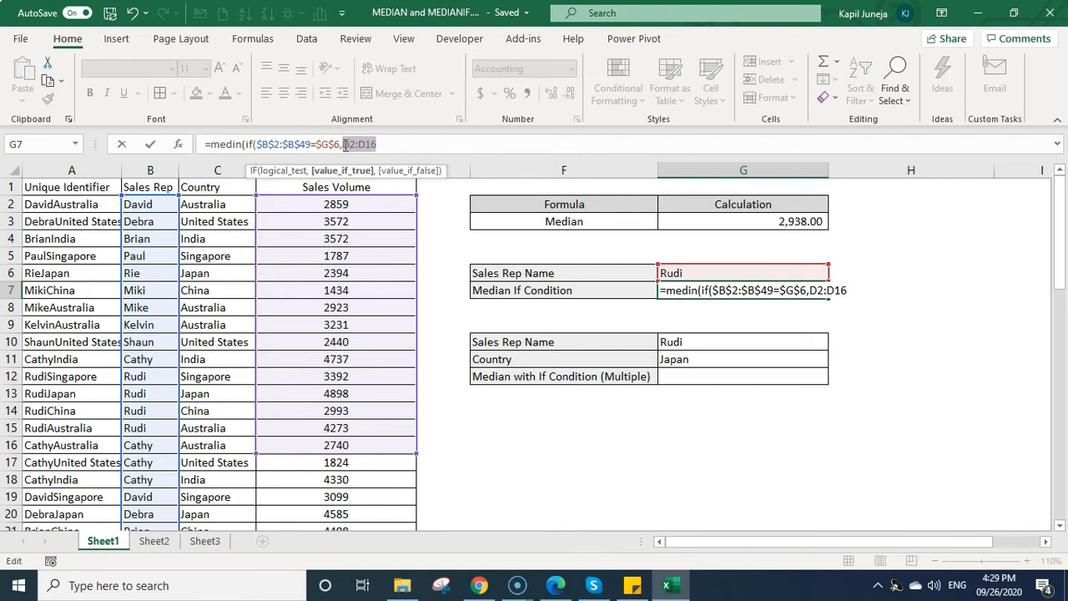
{"action": "left_click", "coordinate": [336, 204]}
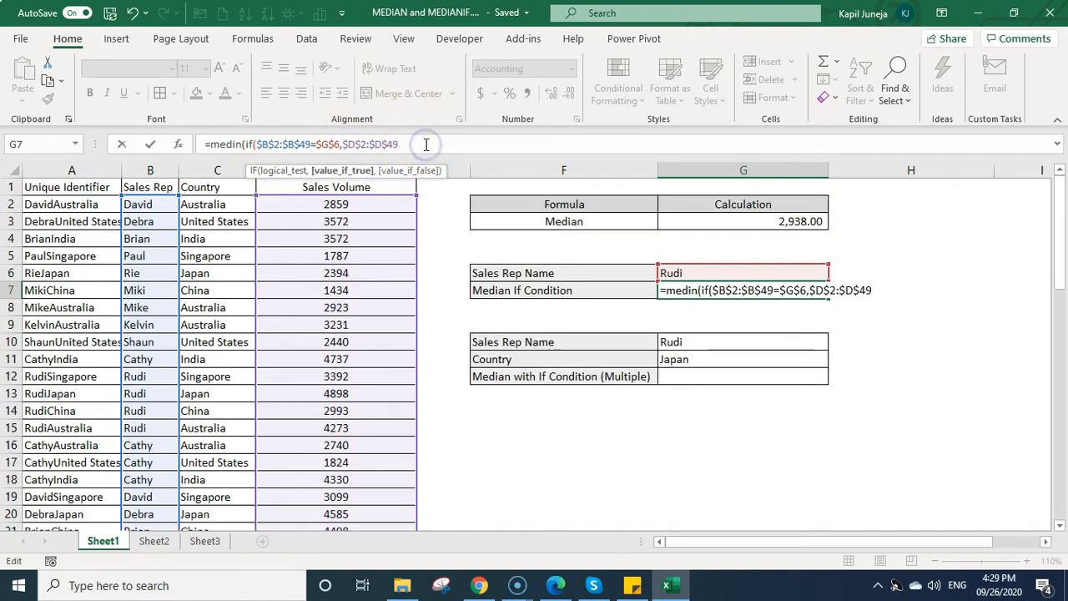
{"action": "type", "text": "))"}
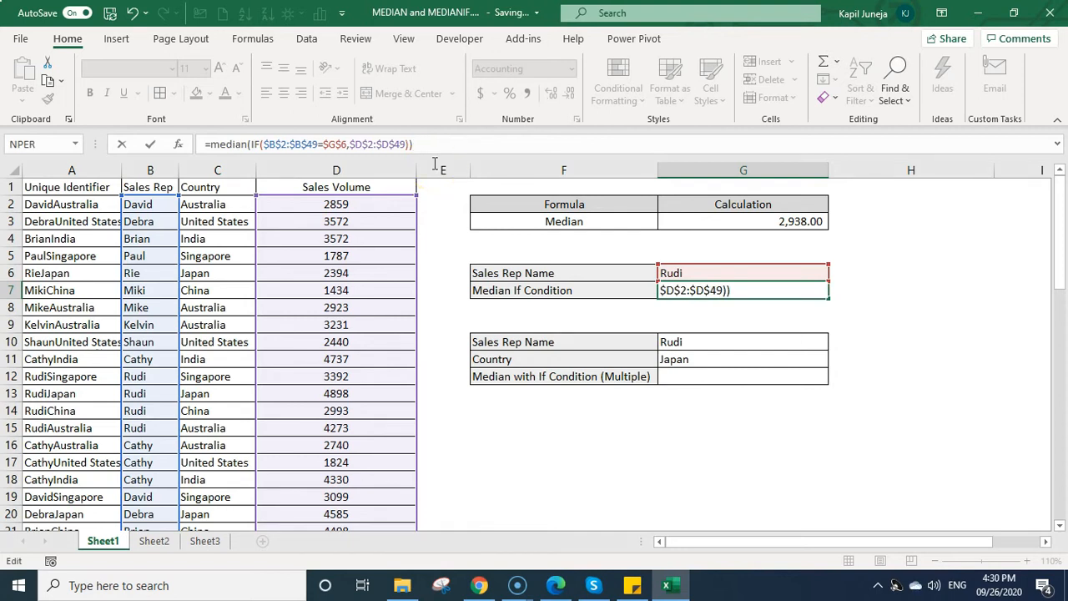
{"action": "key", "text": "Enter"}
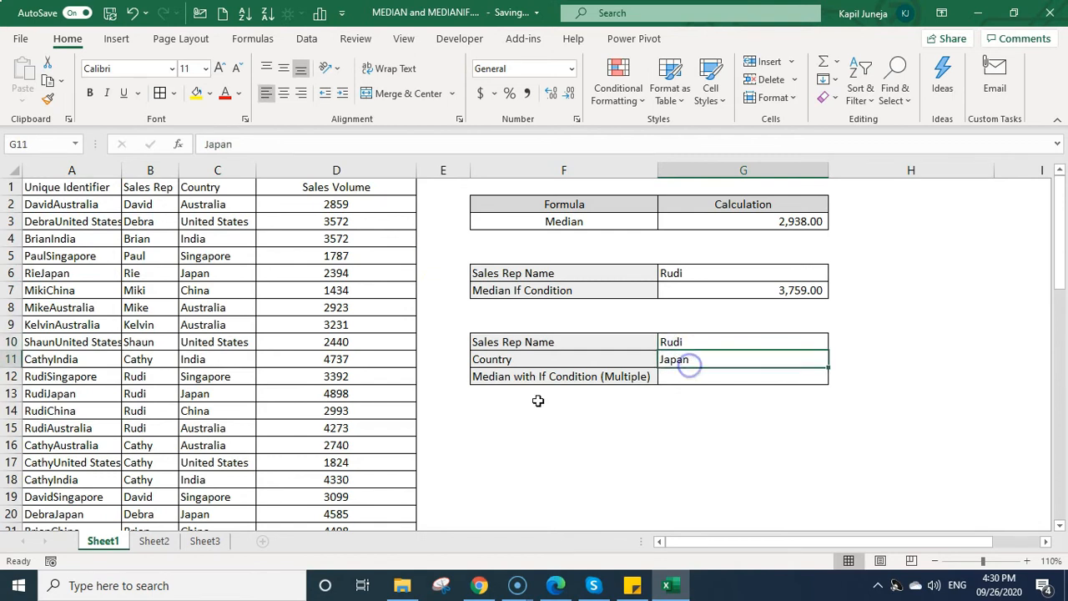
{"action": "left_click", "coordinate": [70, 203]}
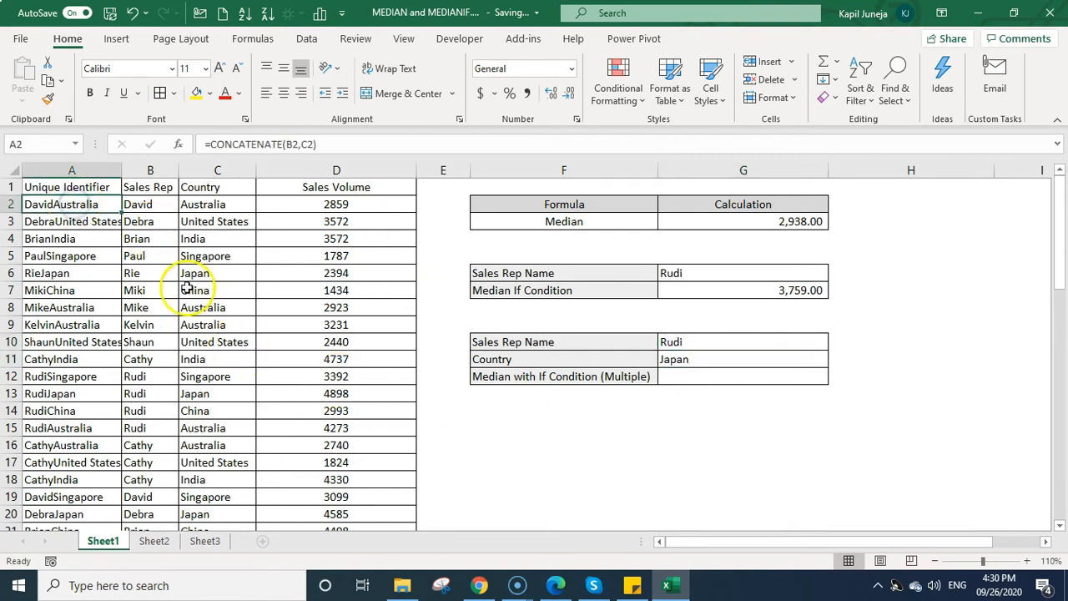
{"action": "left_click", "coordinate": [72, 170]}
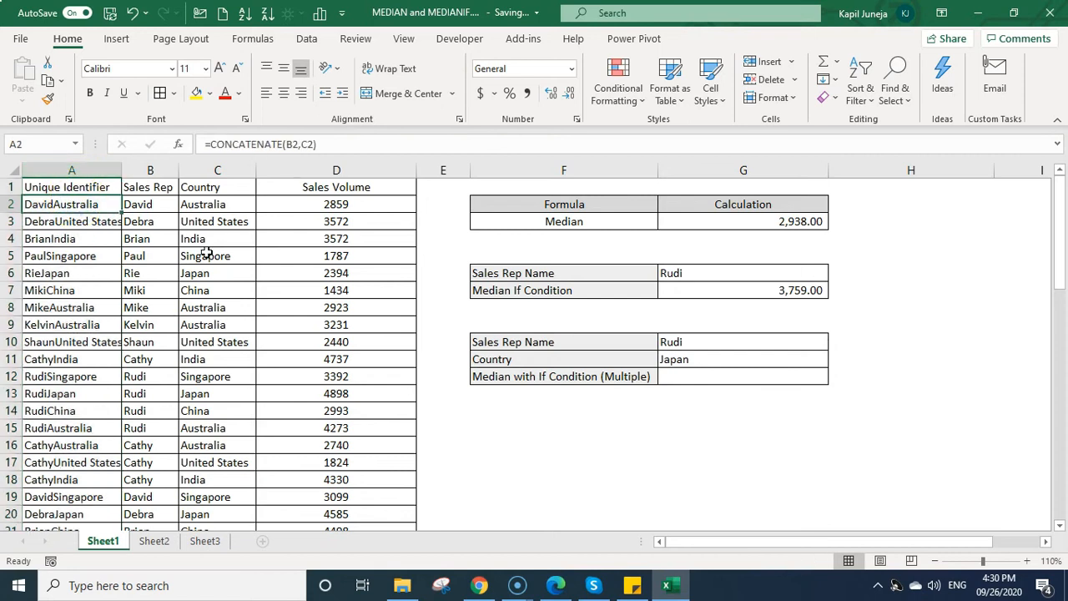
{"action": "double_click", "coordinate": [71, 204]}
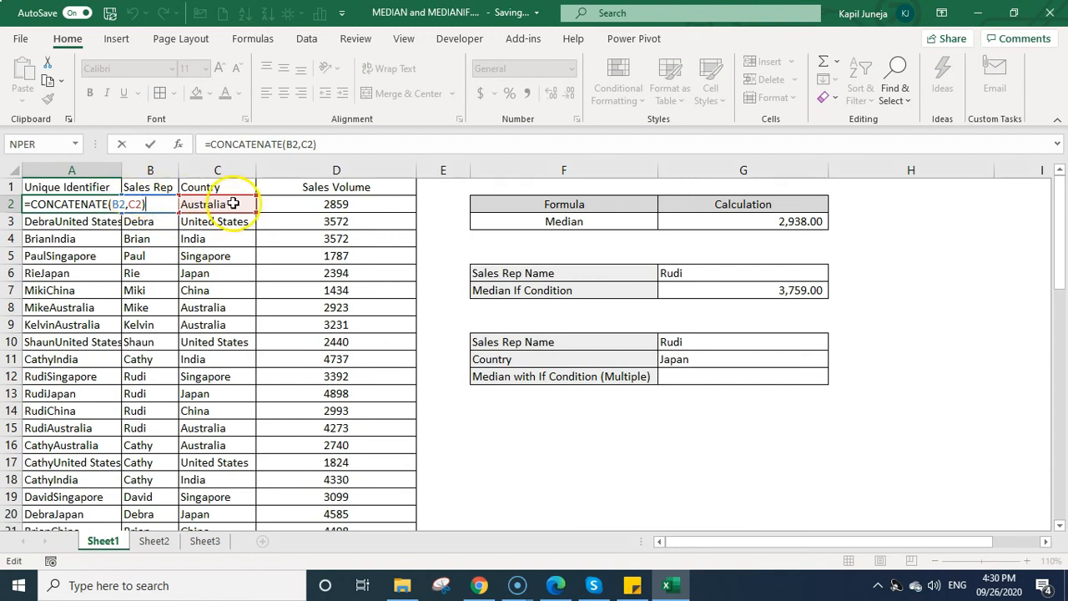
{"action": "key", "text": "enter"}
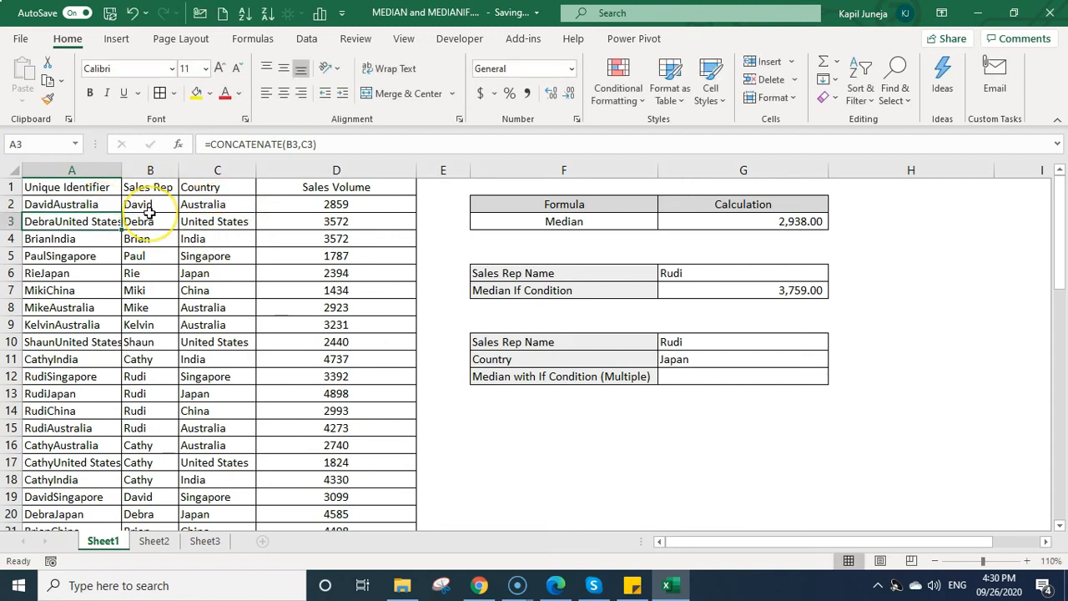
{"action": "left_click", "coordinate": [71, 186]}
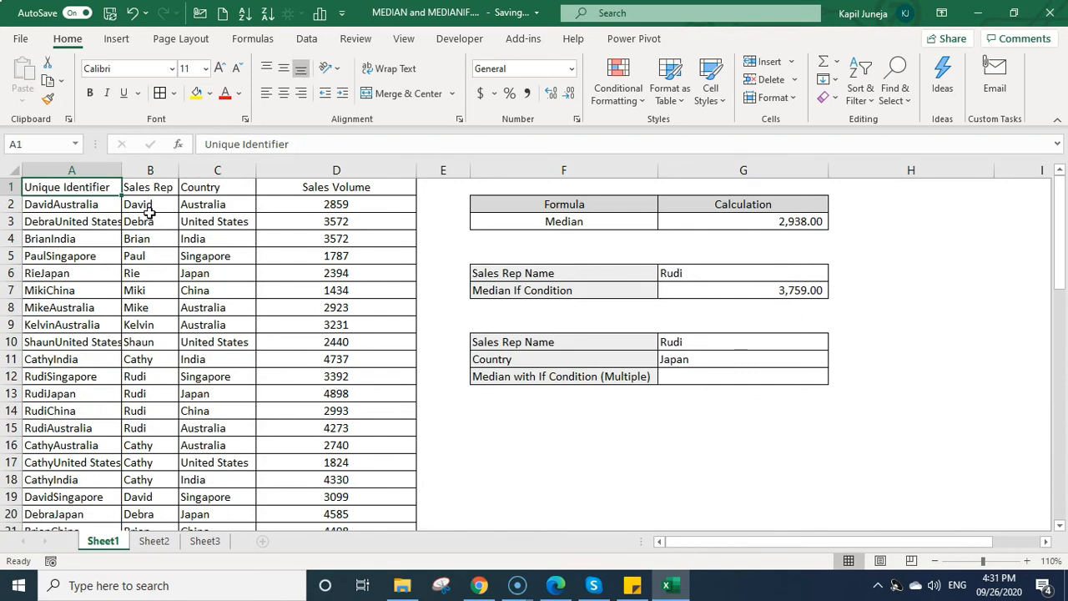
{"action": "left_click", "coordinate": [743, 376]}
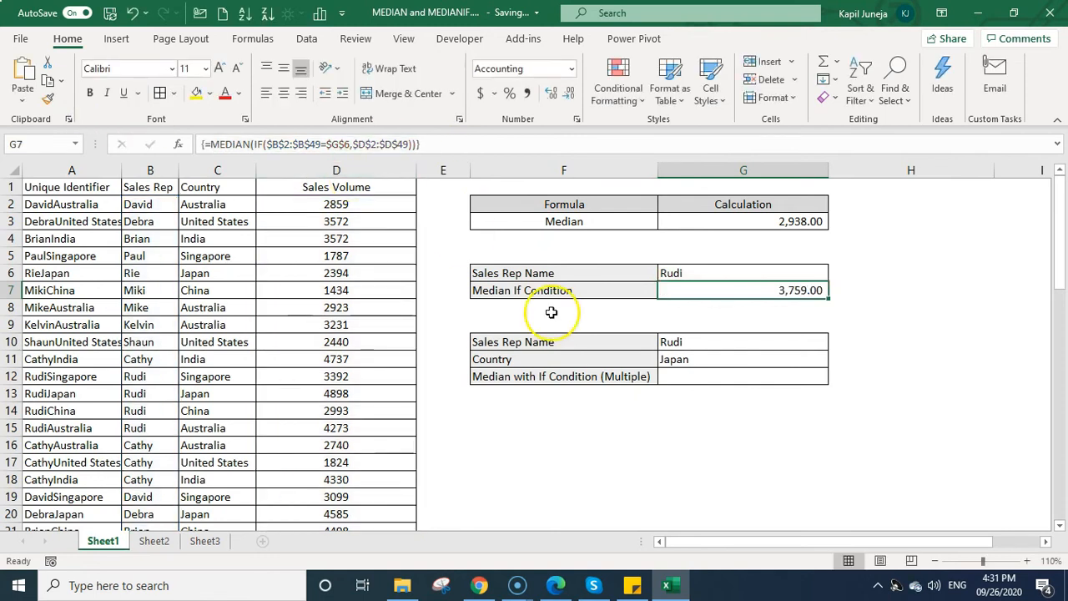
Step: Copy the single-rep median formula into G12 and begin editing it for identifiers A2:A49 and rep G10
{"action": "left_click", "coordinate": [743, 376]}
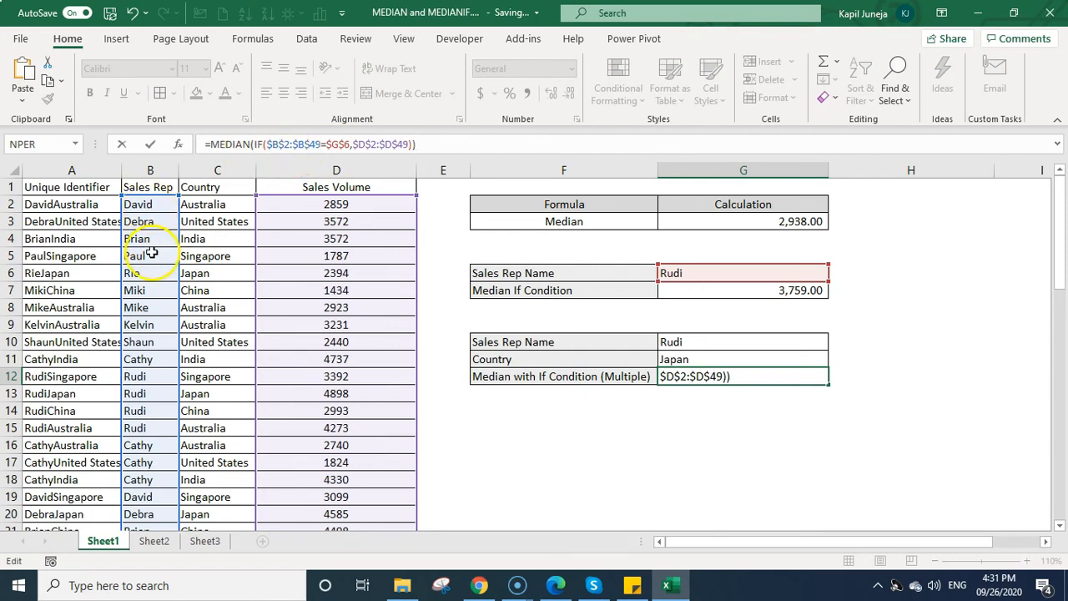
{"action": "mouse_move", "coordinate": [731, 275]}
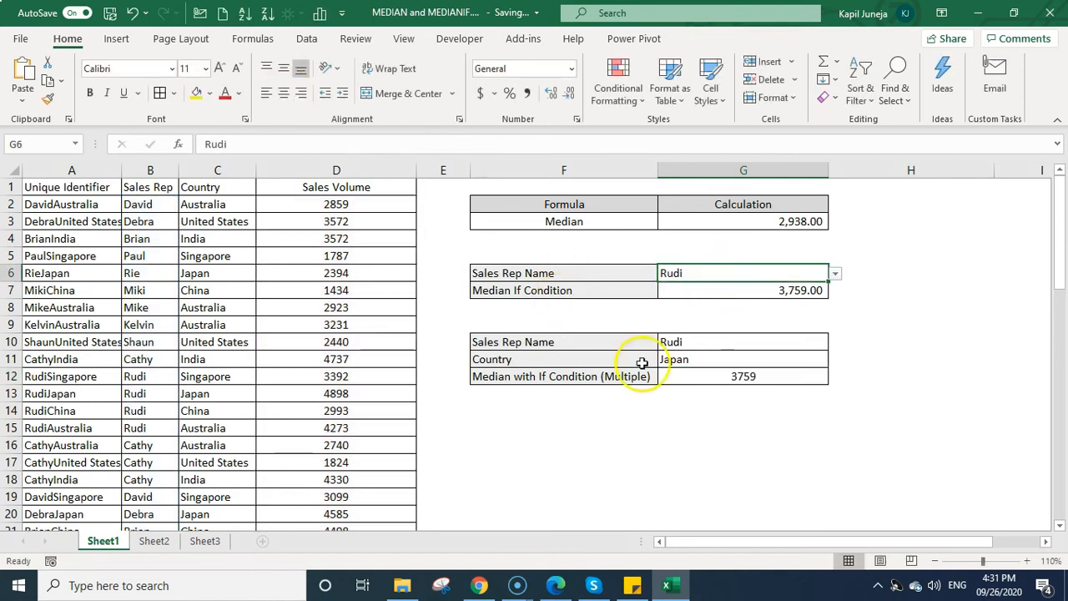
{"action": "left_click", "coordinate": [742, 375]}
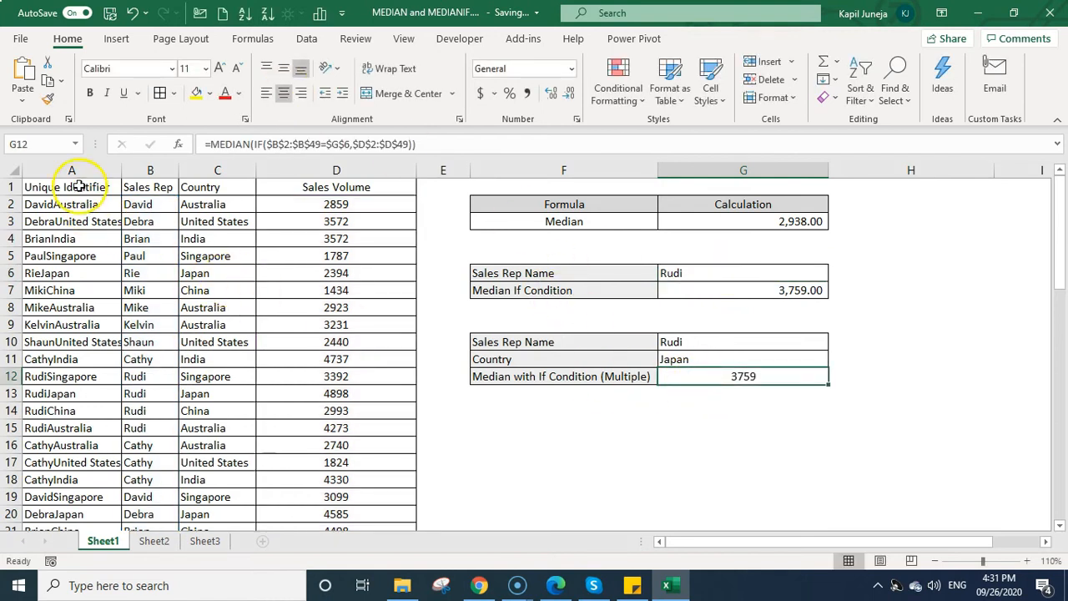
{"action": "mouse_move", "coordinate": [279, 144]}
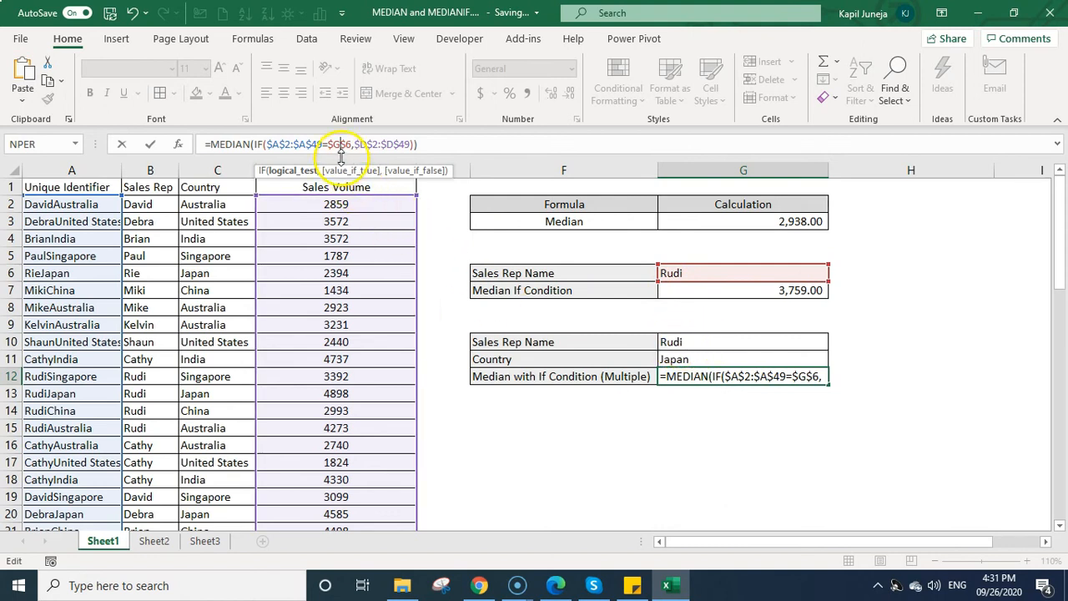
{"action": "mouse_move", "coordinate": [630, 328]}
{"action": "type", "text": "10&"}
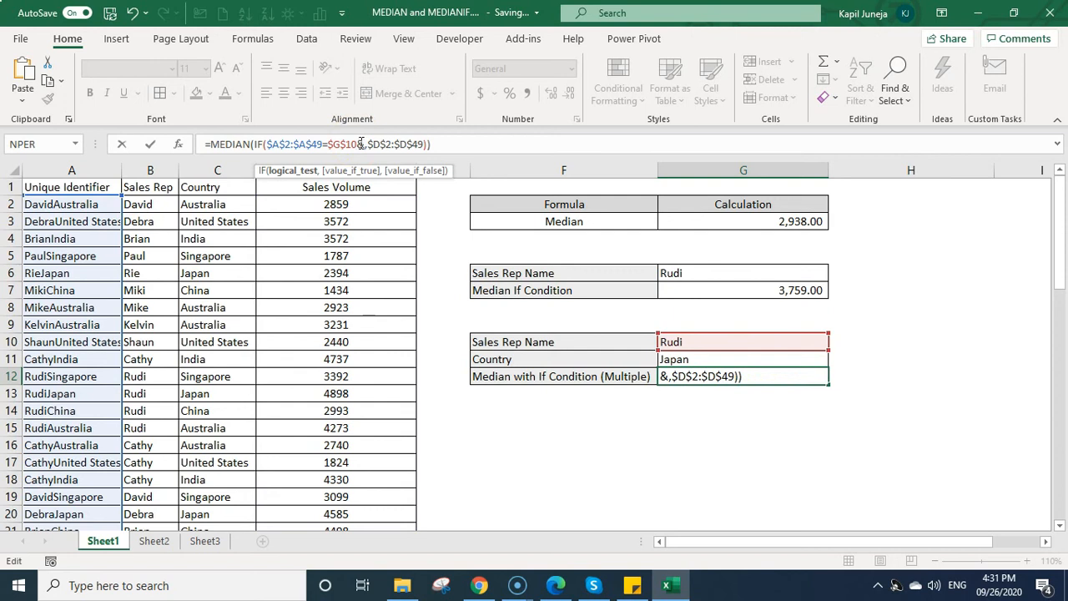
Step: Match identifiers against CONCATENATE($G$10,G11), returning 4898 for Rudi in Japan
{"action": "type", "text": "concatena"}
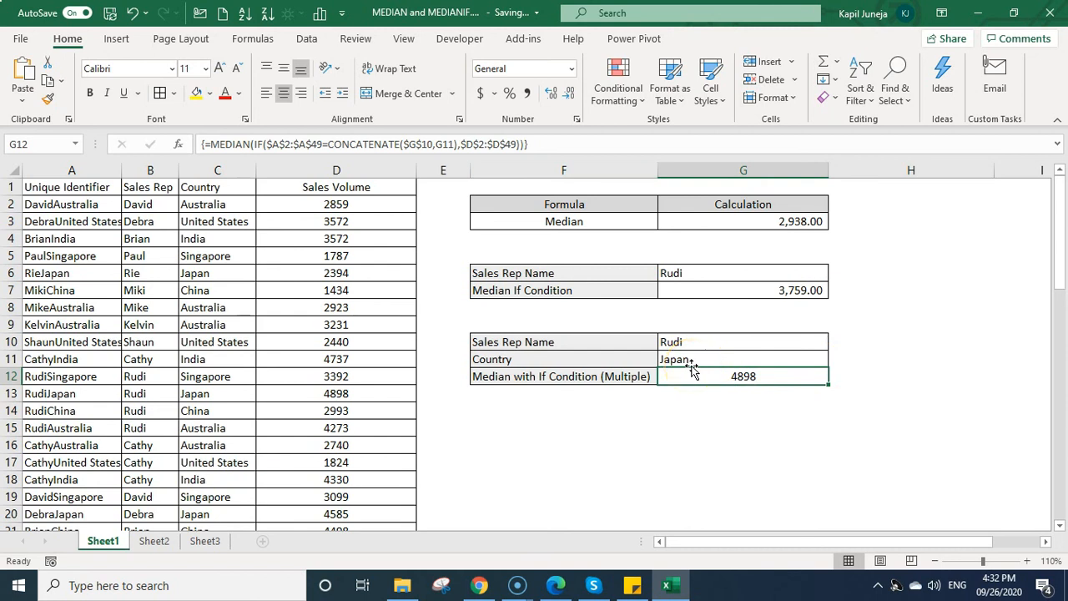
{"action": "mouse_move", "coordinate": [576, 420]}
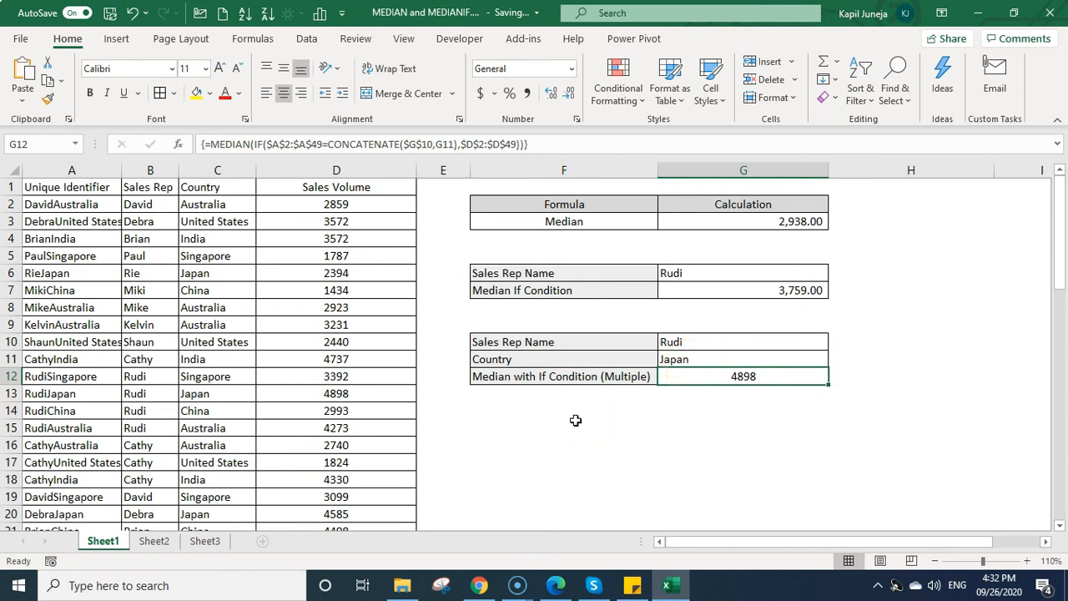